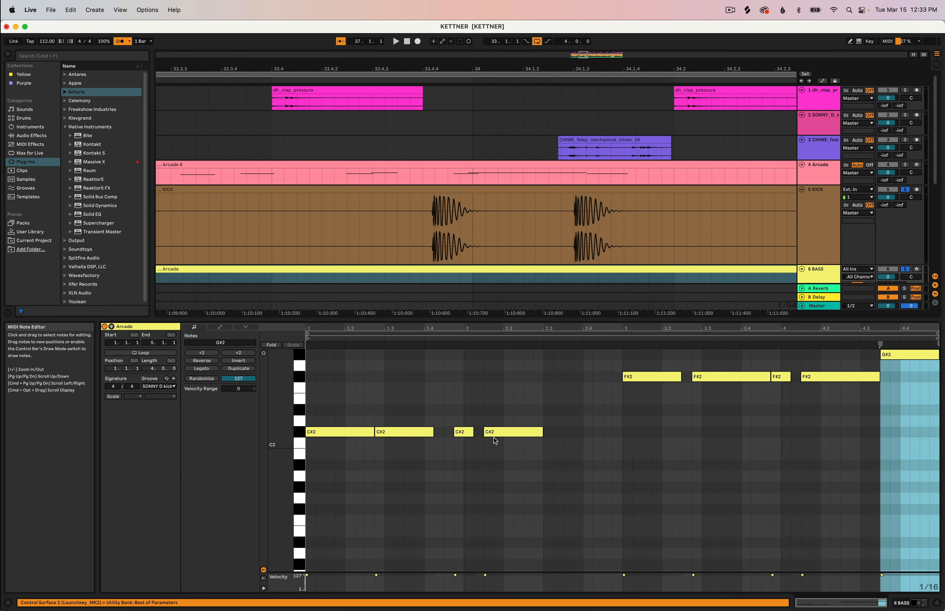
- Show the KICK audio clip's waveform and properties in Clip View
left_click(494, 432)
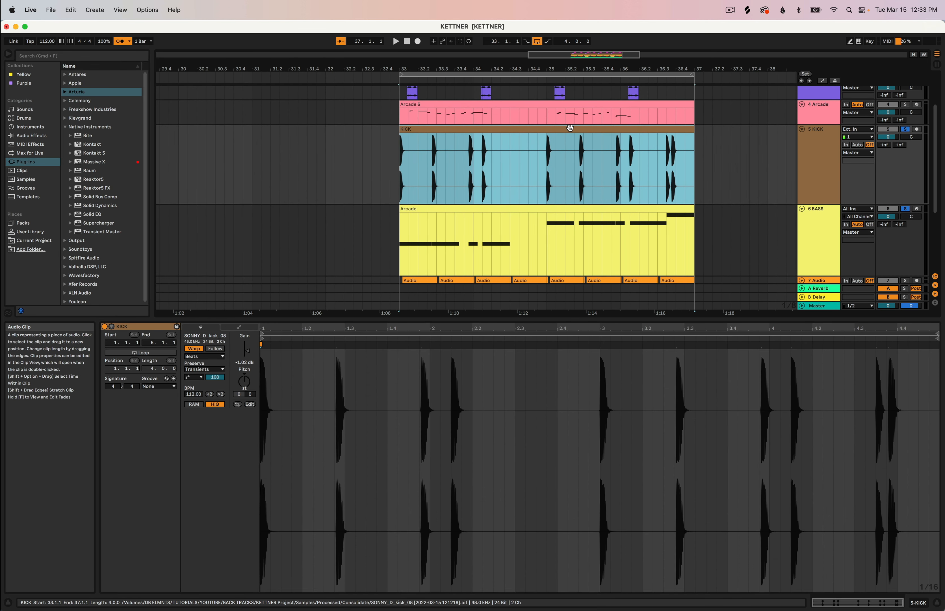
- Extract a groove from the KICK clip via its context menu
right_click(570, 127)
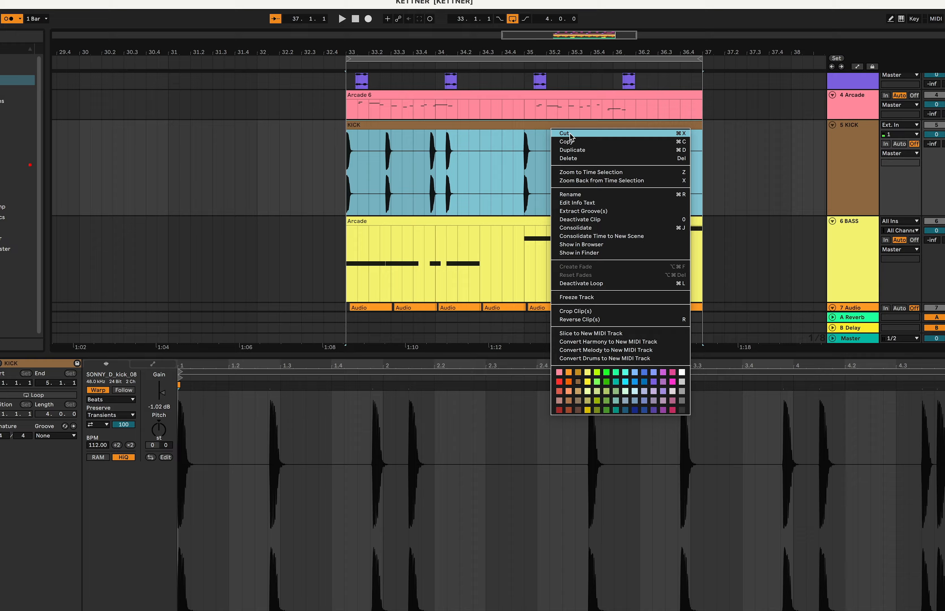
left_click(583, 210)
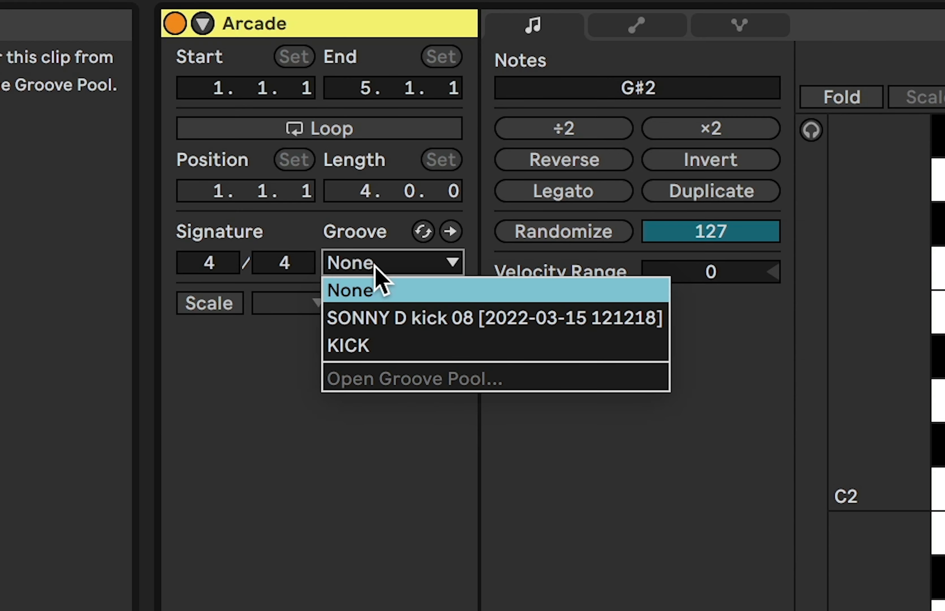
mouse_move(509, 347)
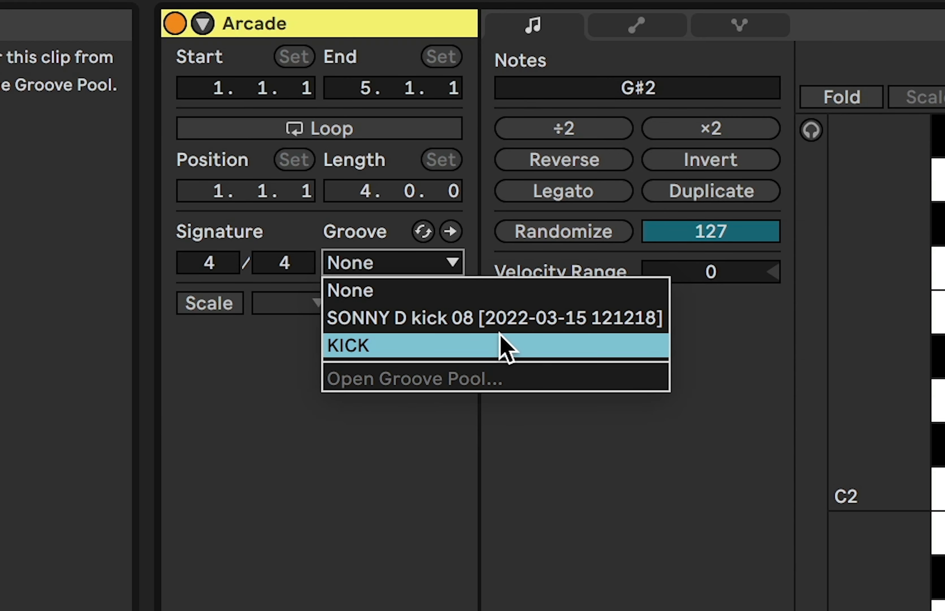
- Choose KICK as the Arcade bass clip's groove
left_click(364, 345)
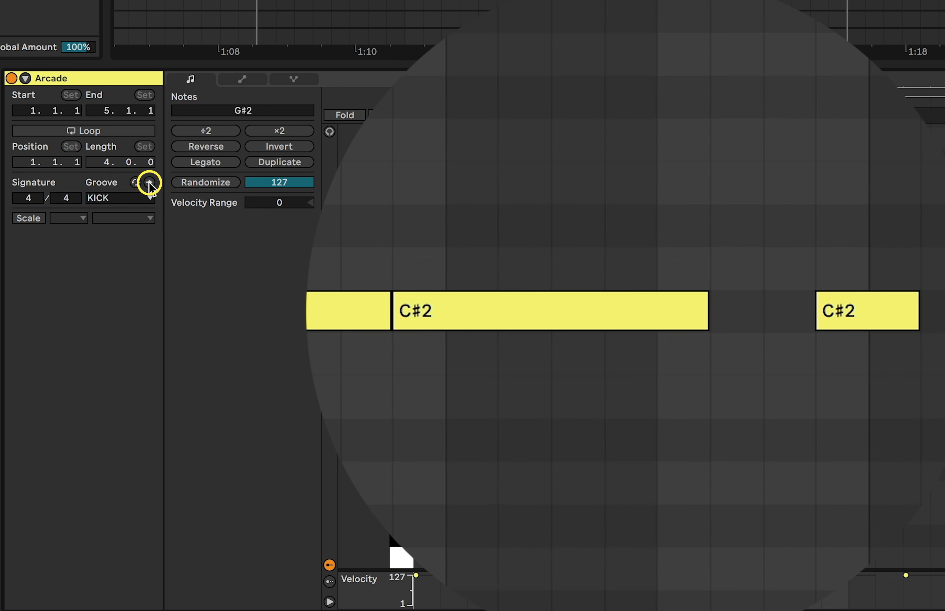
- Commit the KICK groove so the Arcade bass notes move onto the kick hits
left_click(147, 188)
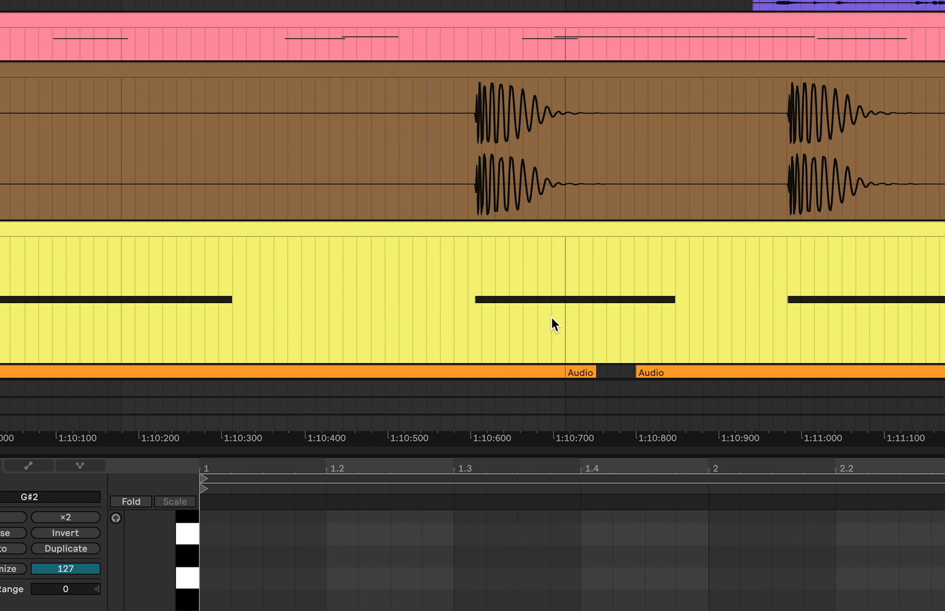
mouse_move(466, 198)
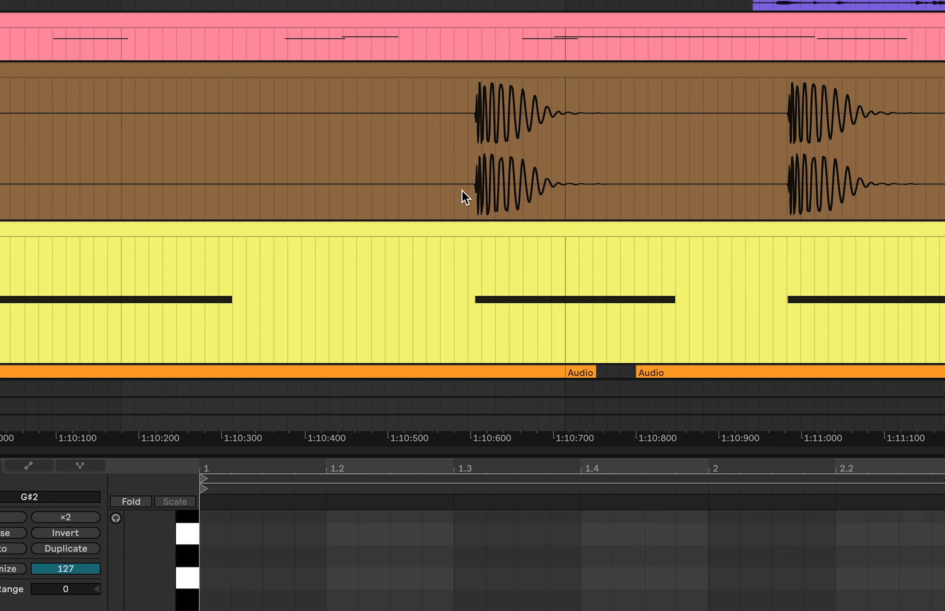
mouse_move(862, 320)
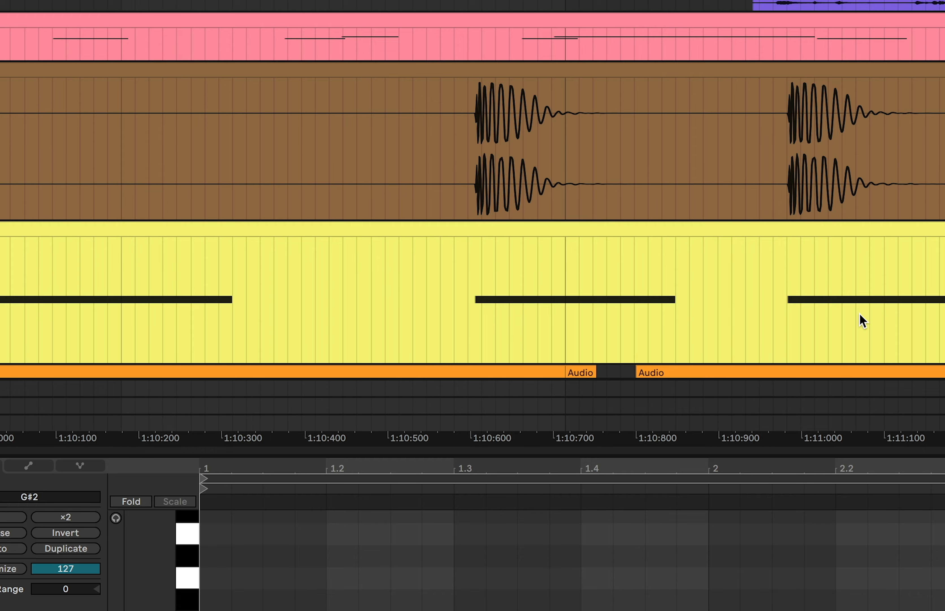